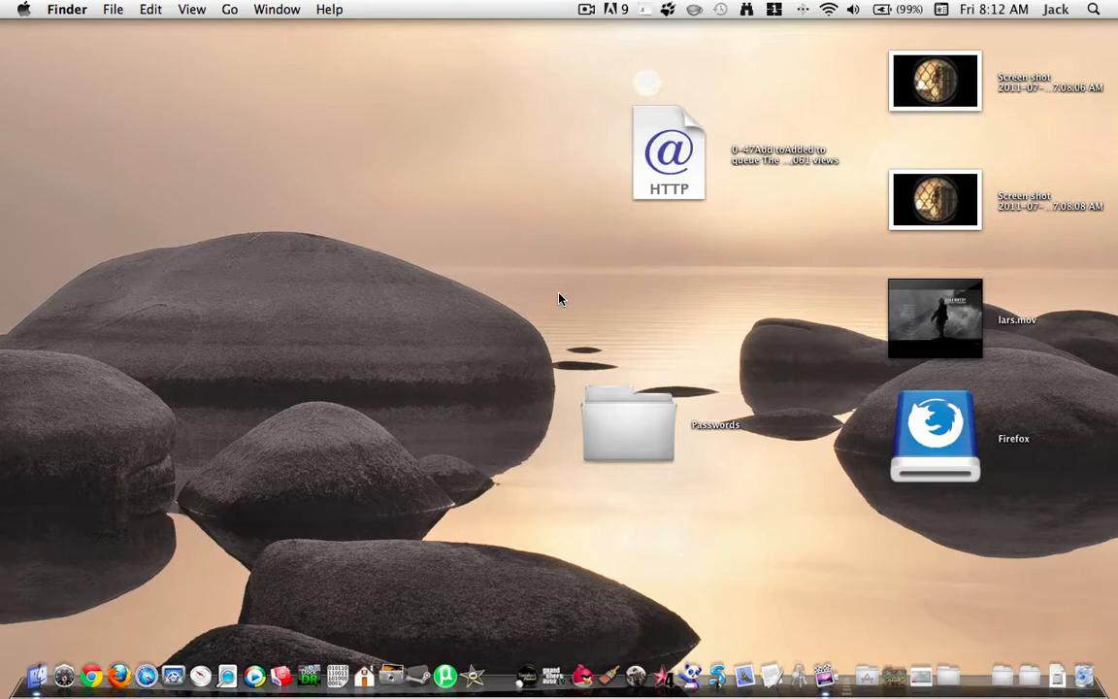
Launch Firefox from the Dock, landing on the Google home page
{"action": "left_click", "coordinate": [118, 675]}
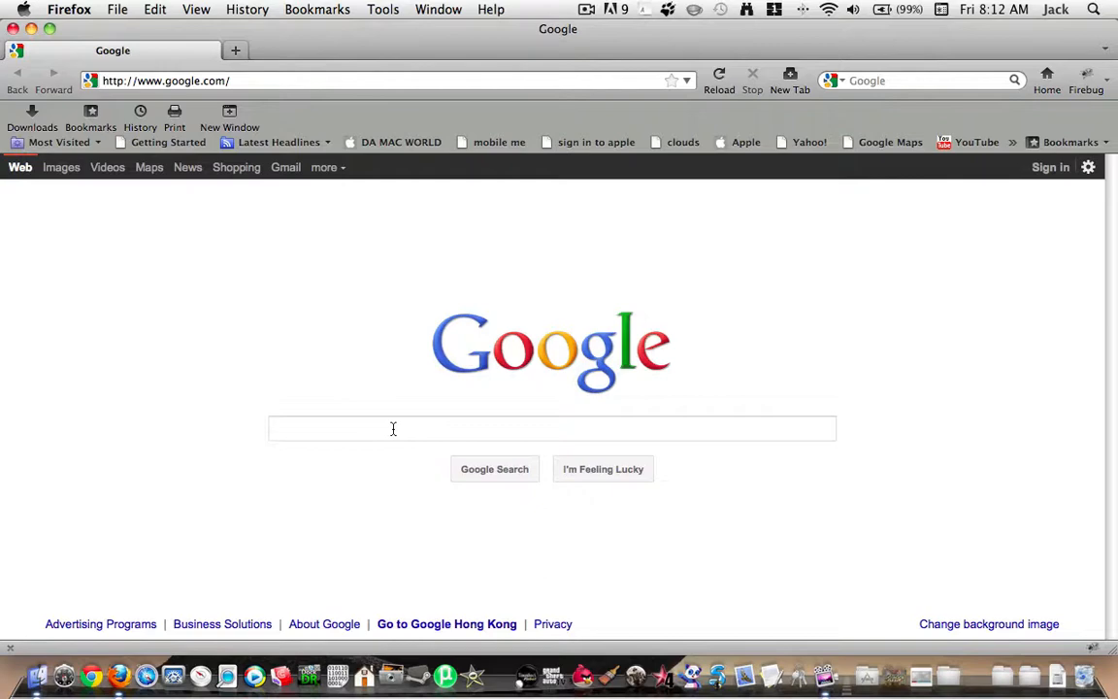
Search Google for 'firebug' and open the official Firebug website result
{"action": "type", "text": "firebug"}
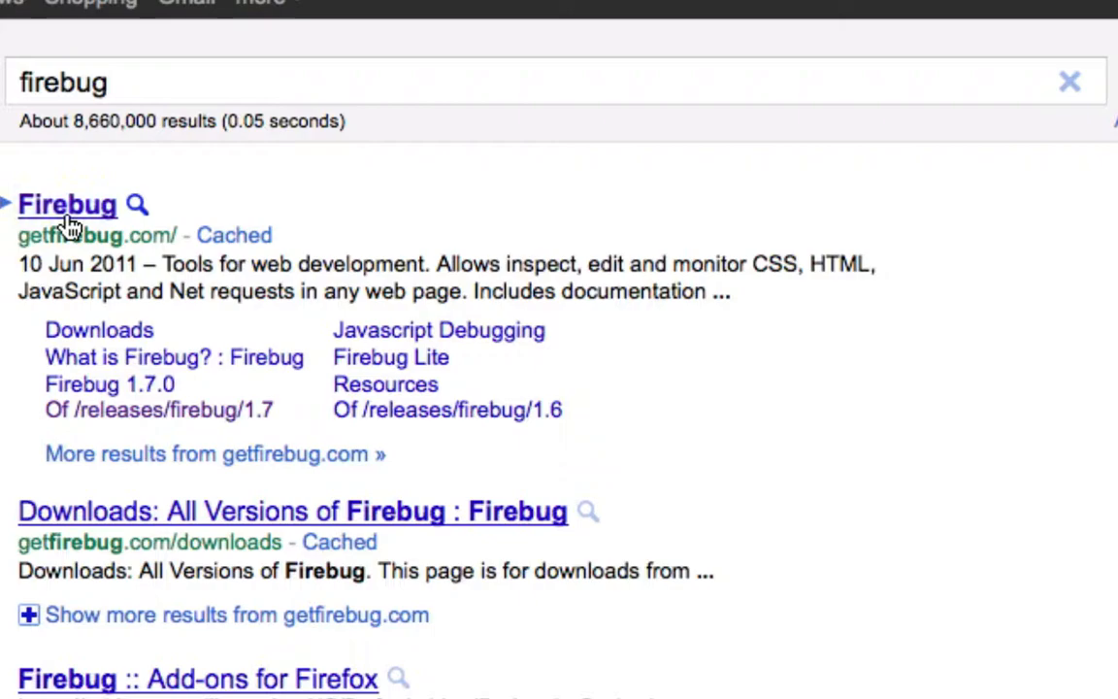
{"action": "left_click", "coordinate": [66, 206]}
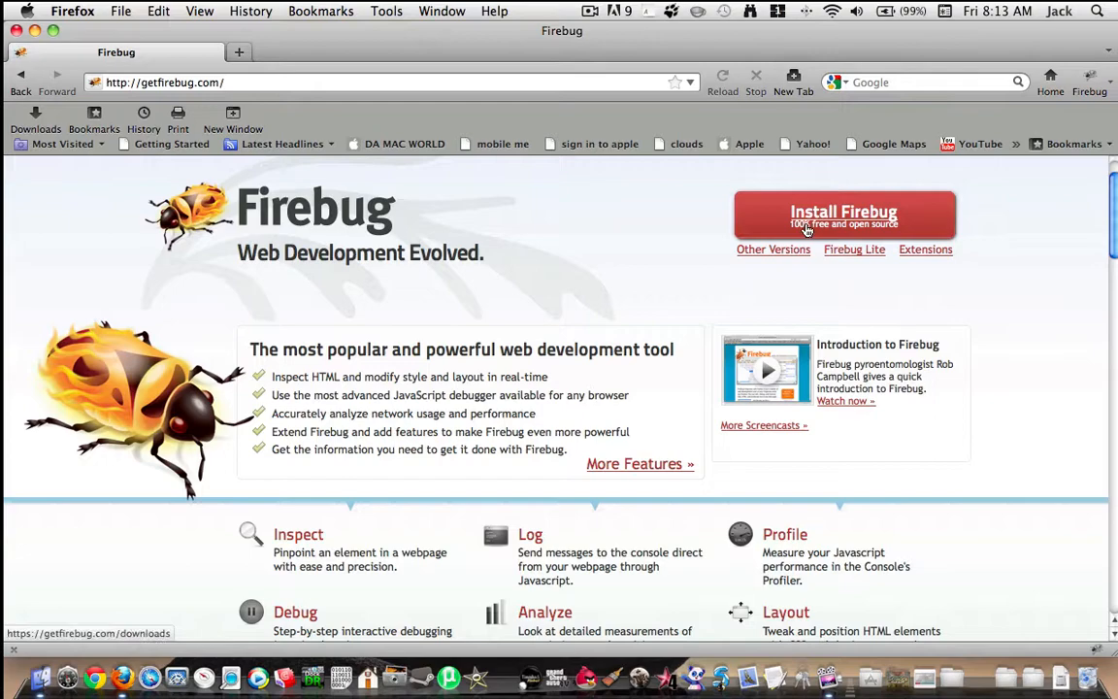
{"action": "scroll", "scroll_direction": "down", "scroll_amount": 3}
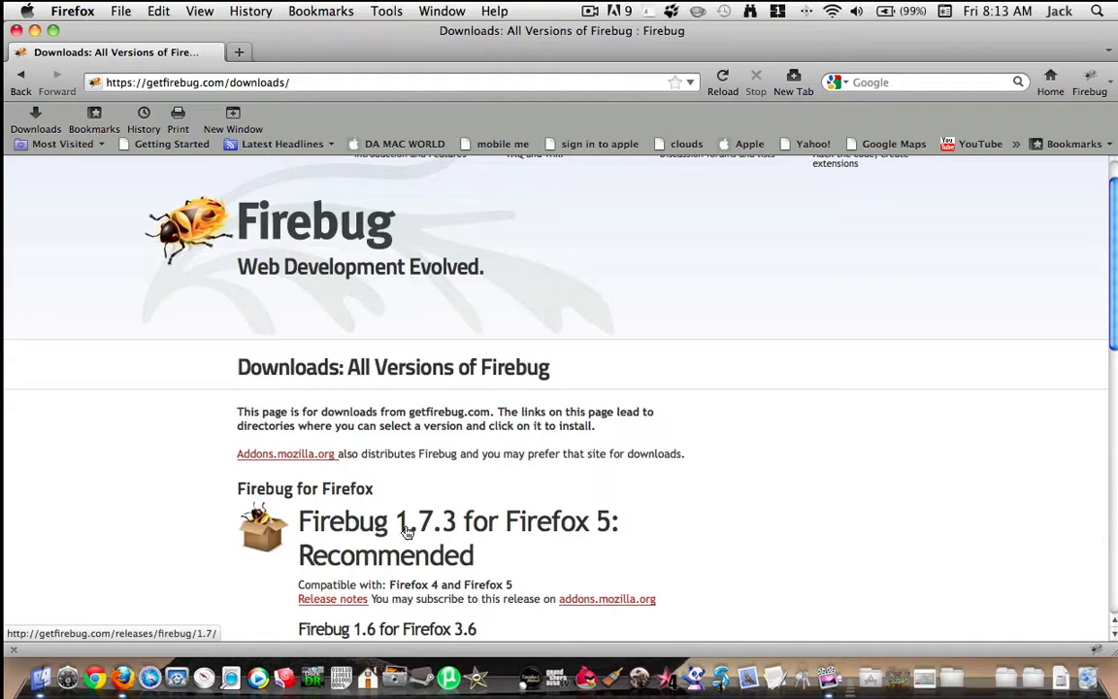
{"action": "mouse_move", "coordinate": [262, 108]}
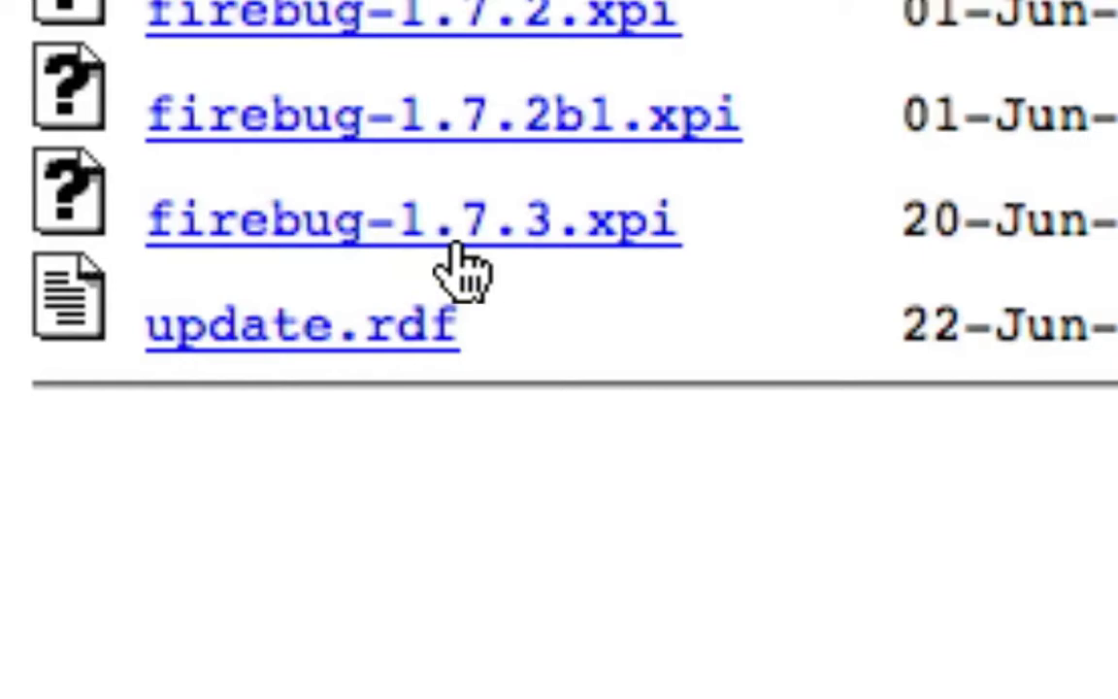
{"action": "mouse_move", "coordinate": [637, 272]}
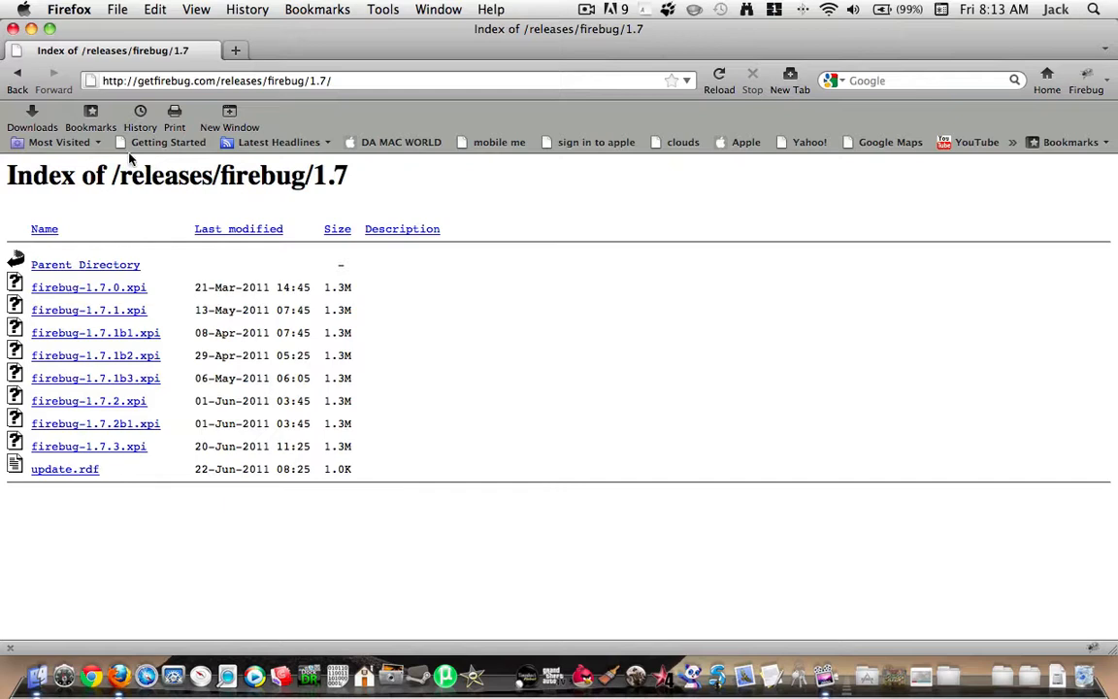
{"action": "mouse_move", "coordinate": [15, 81]}
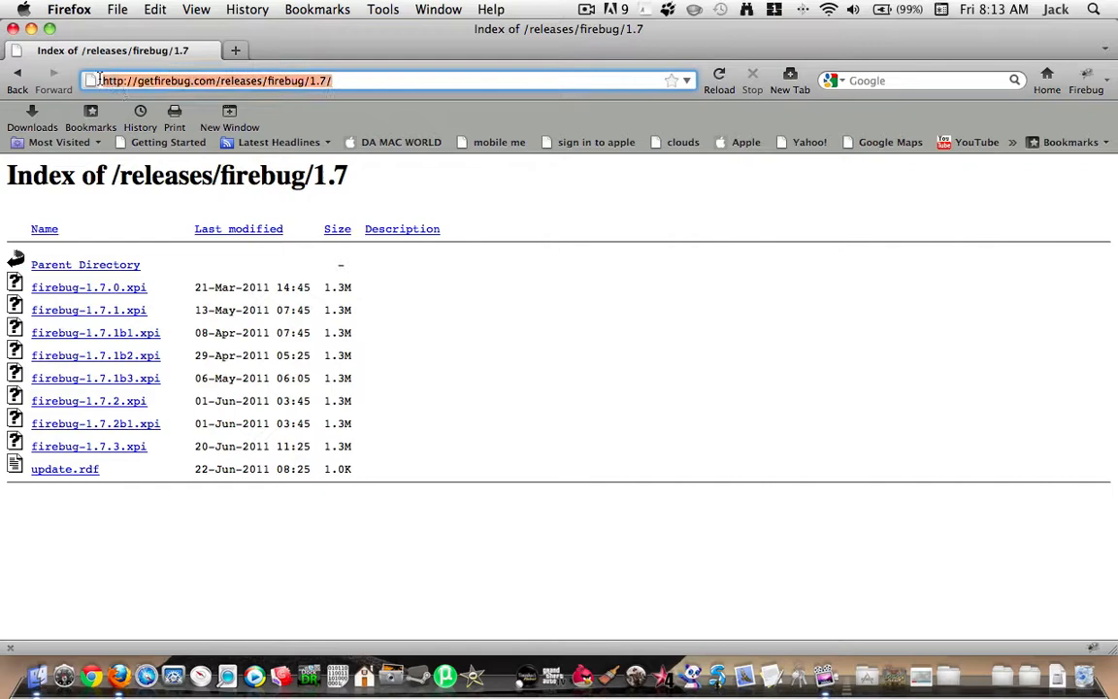
{"action": "type", "text": "www.amazon.com"}
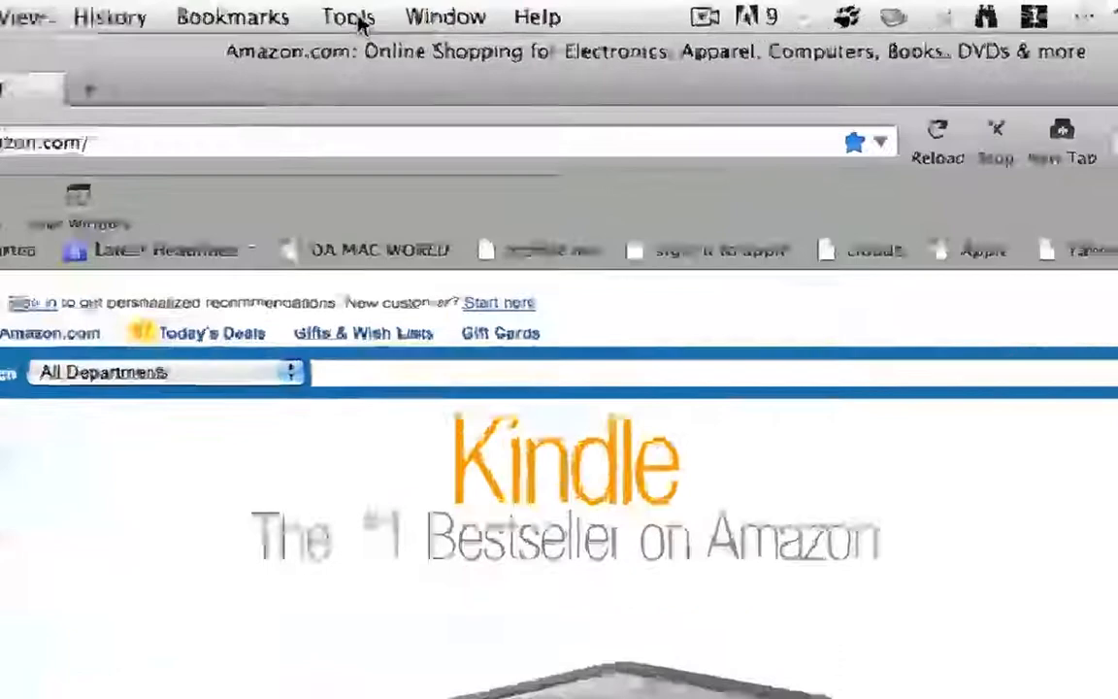
Start Firebug on the Amazon.com page via the Tools menu
{"action": "left_click", "coordinate": [345, 16]}
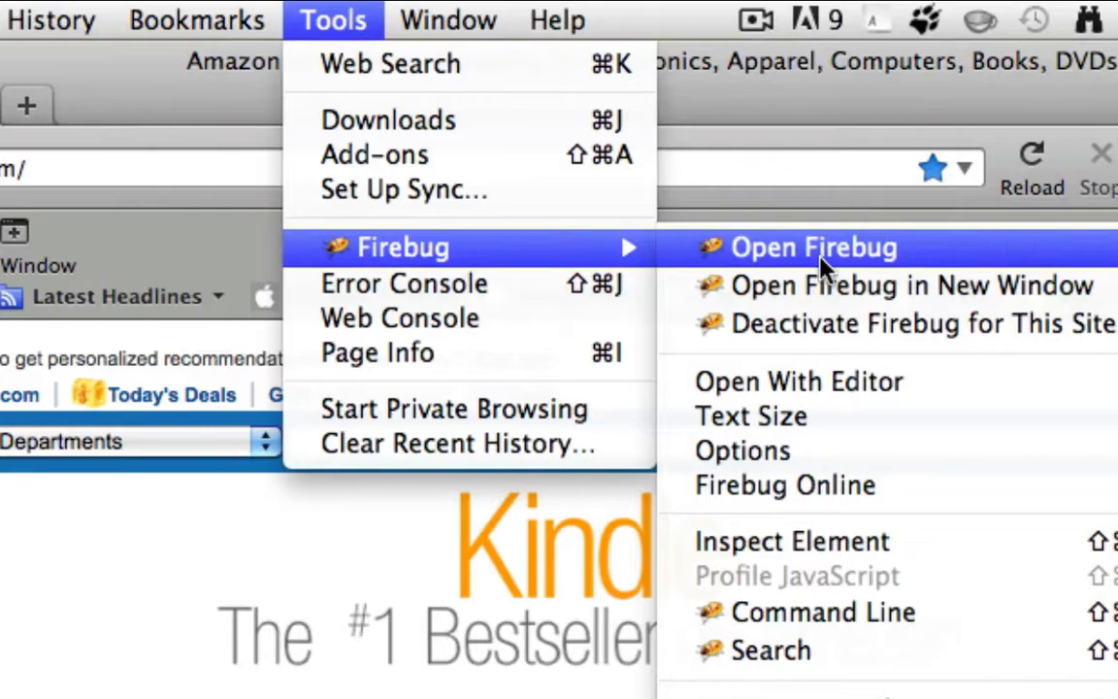
{"action": "left_click", "coordinate": [815, 247]}
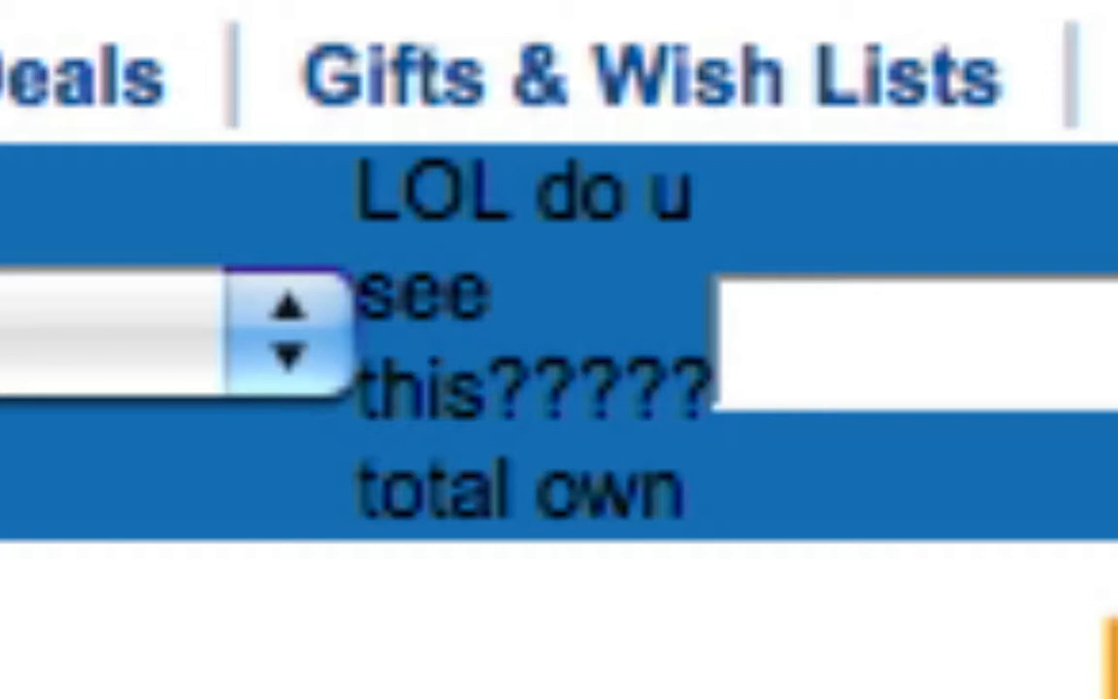
Edit the Search label's HTML text to read 'LOL do u see this????? total own'
{"action": "type", "text": "amazon.com/"}
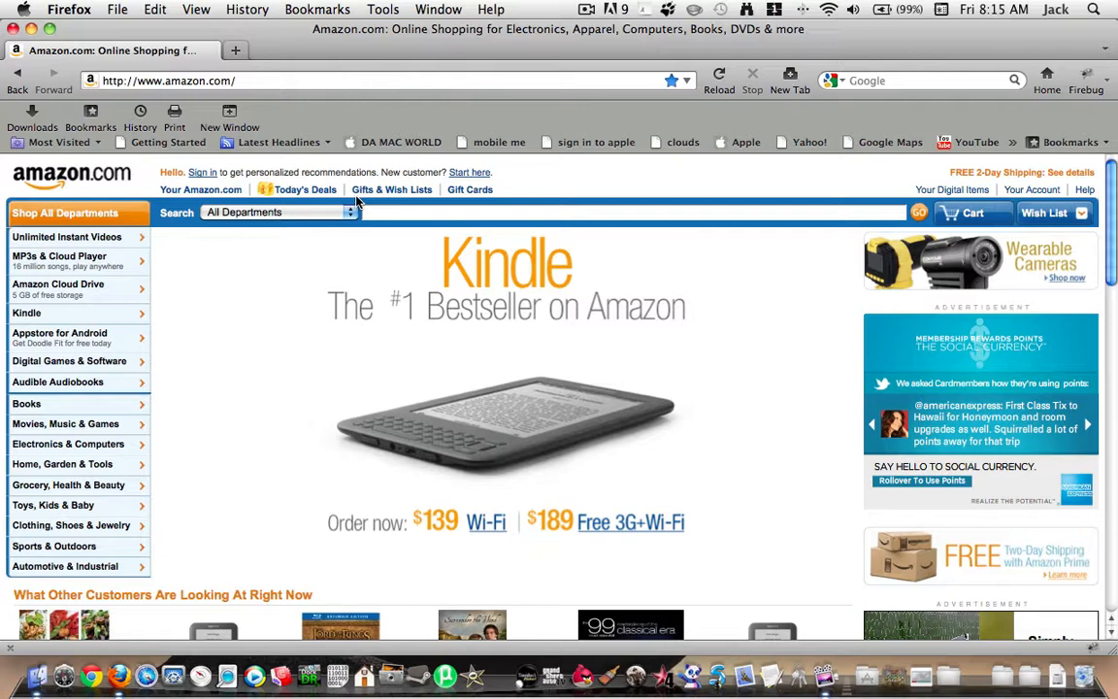
{"action": "mouse_move", "coordinate": [960, 233]}
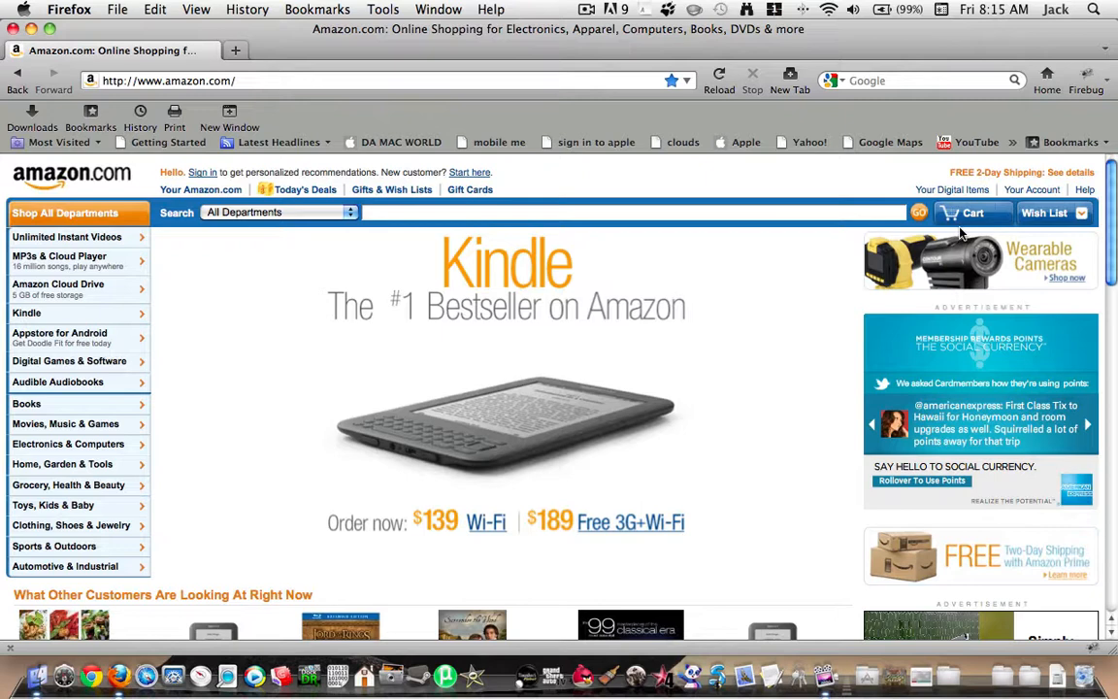